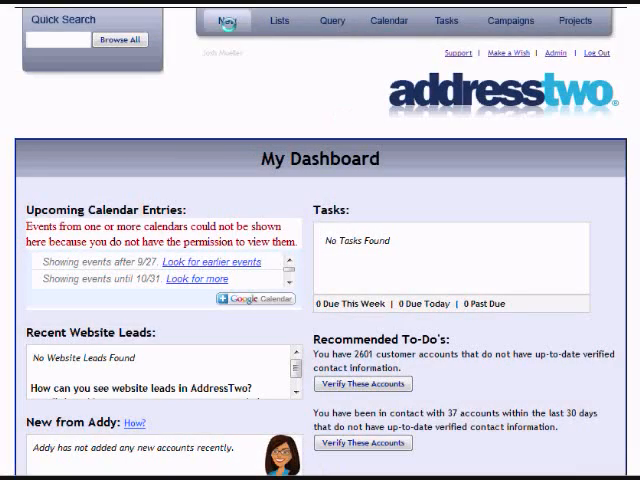
left_click(227, 20)
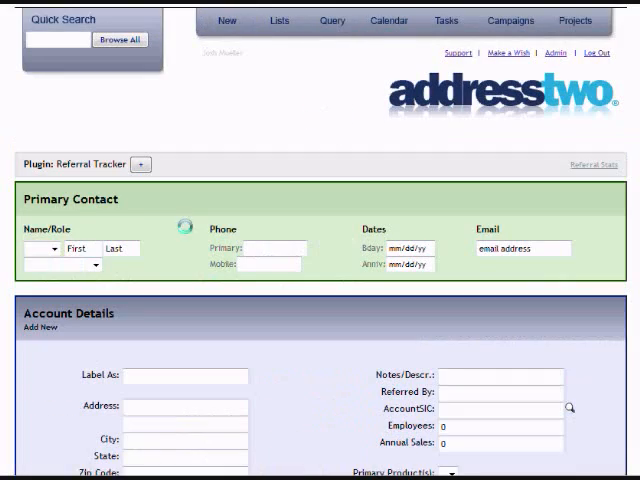
left_click(146, 164)
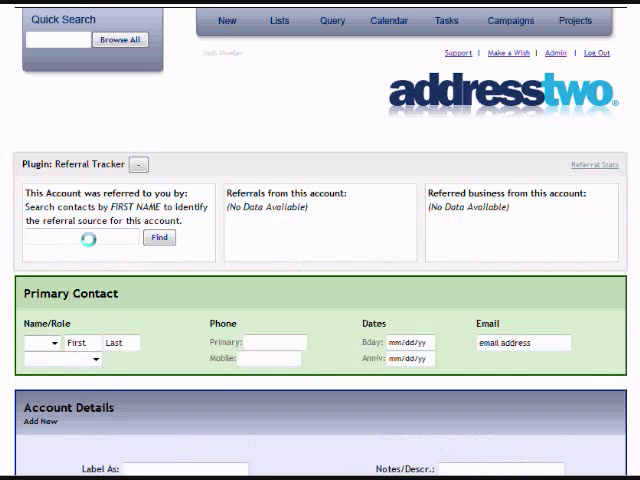
type("Betty")
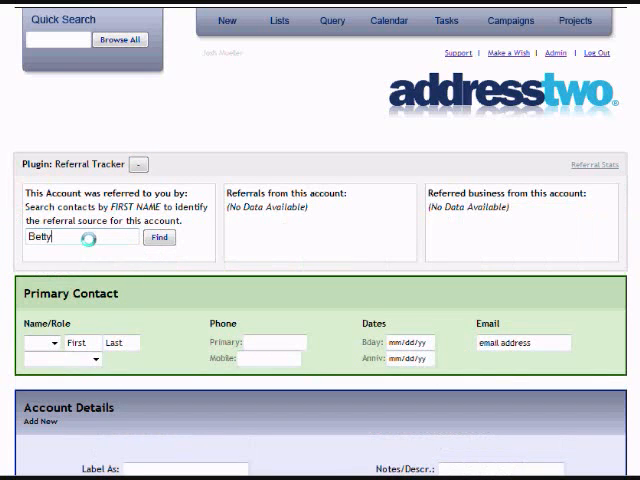
left_click(159, 237)
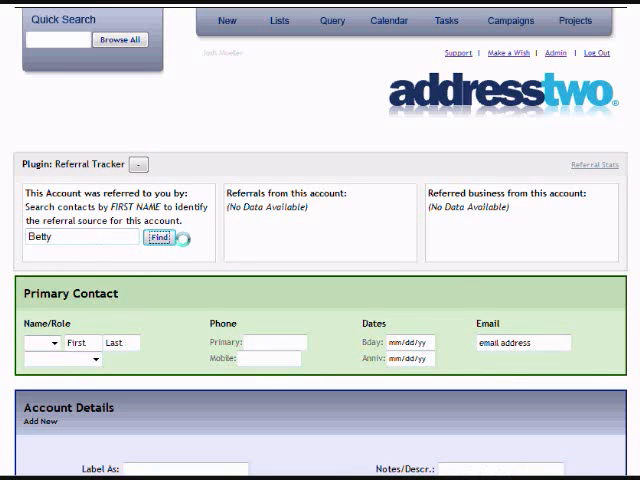
left_click(159, 237)
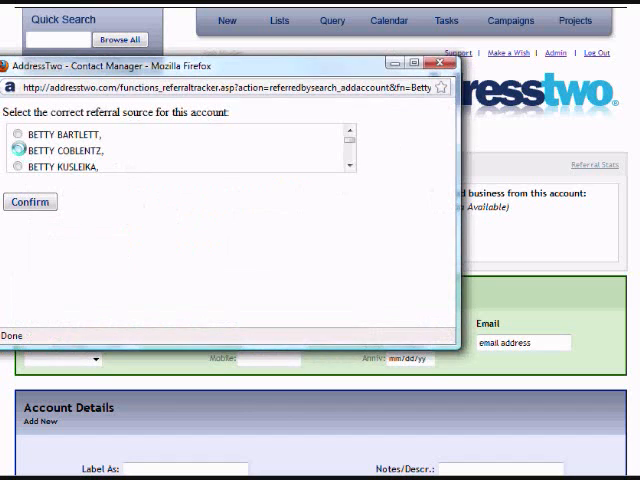
left_click(30, 201)
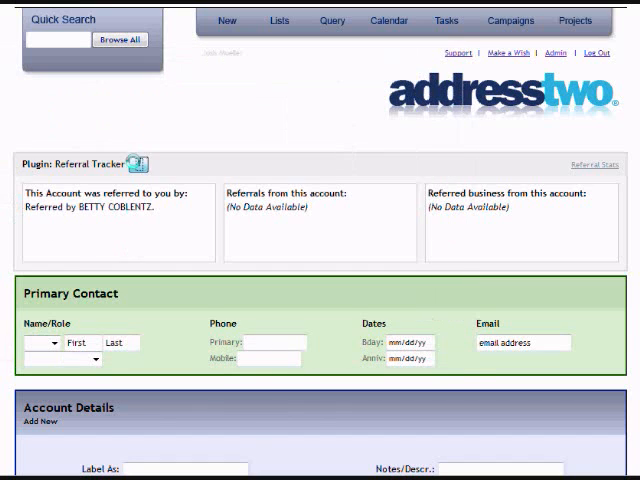
left_click(151, 164)
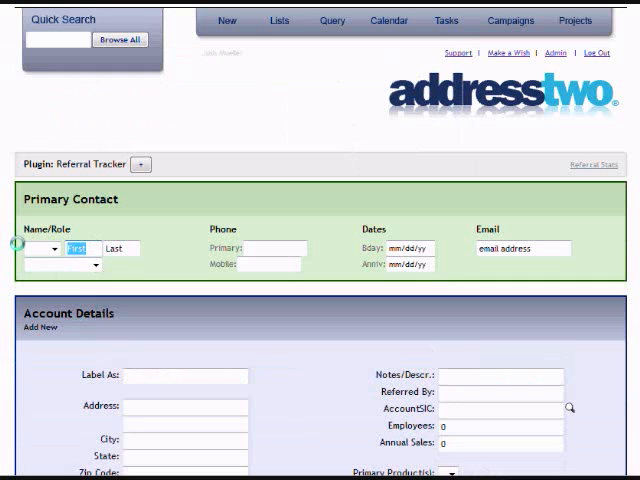
type("John")
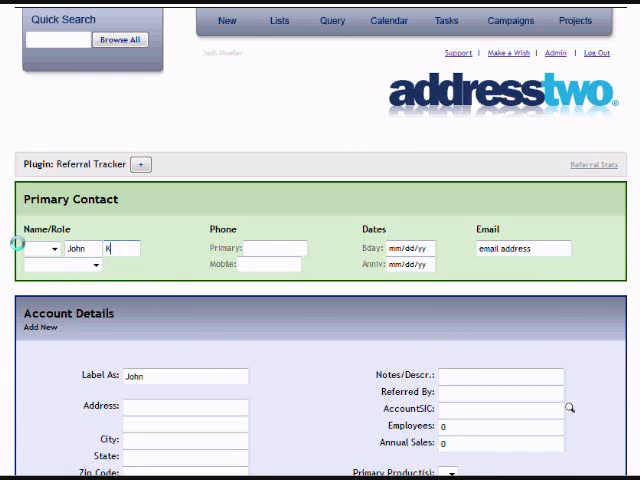
type("Klemme")
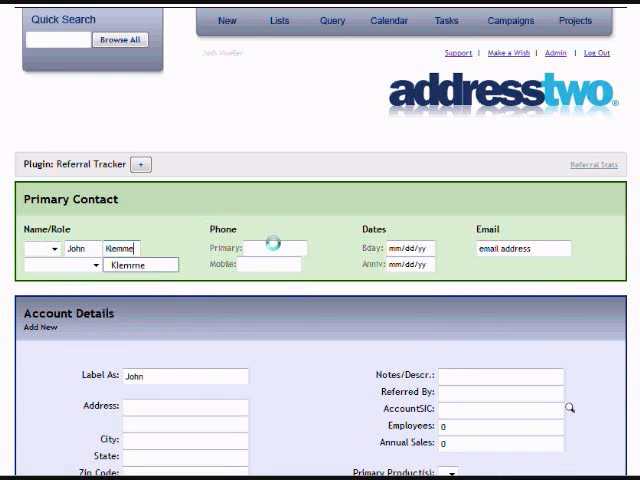
type("317-59")
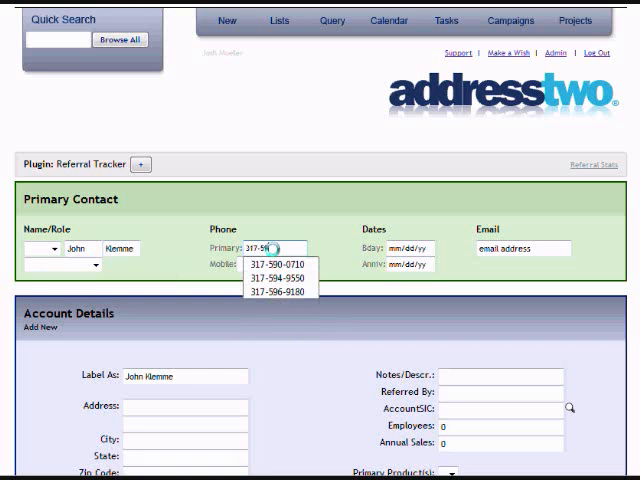
left_click(283, 278)
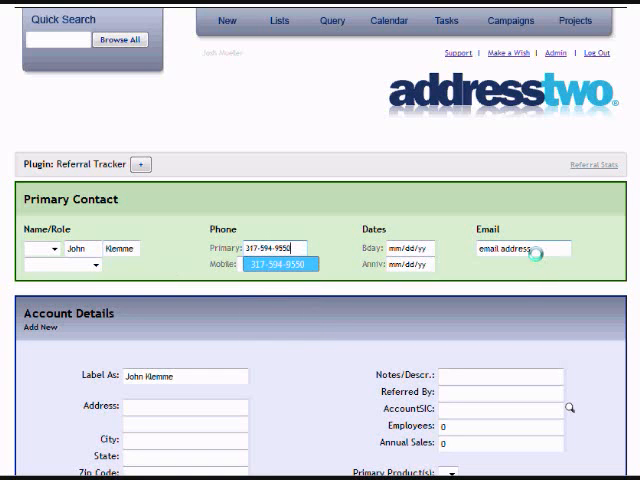
Set the account's customer status to Lead
scroll("down", 3)
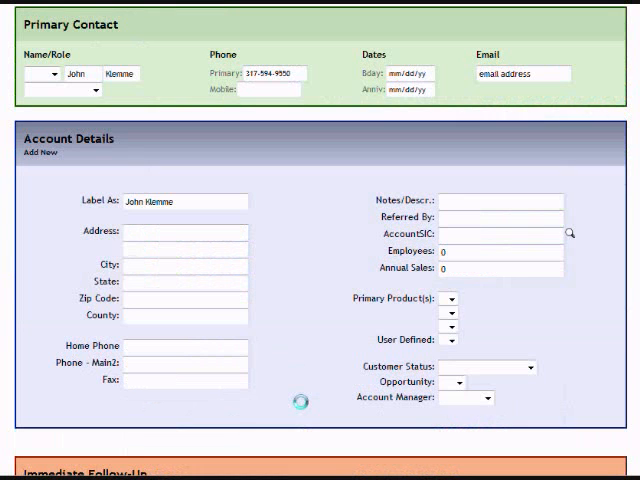
left_click(485, 367)
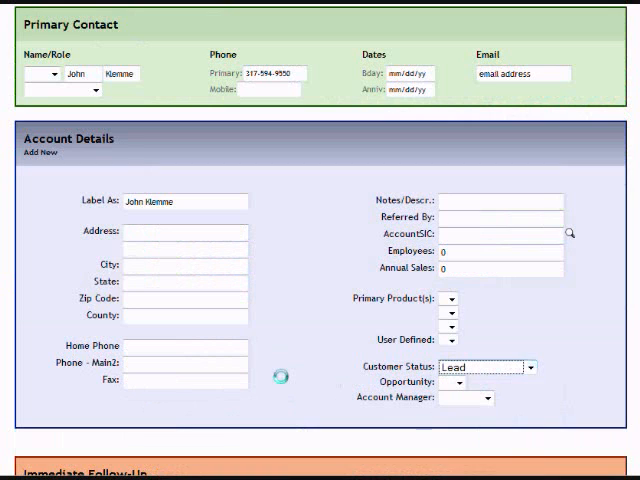
scroll("down", 3)
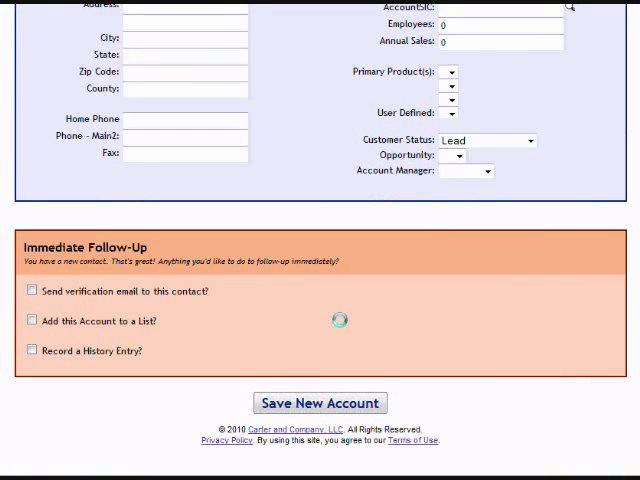
Save the lead and submit an Appointment entry with a 90-day wish-list callback task
left_click(319, 403)
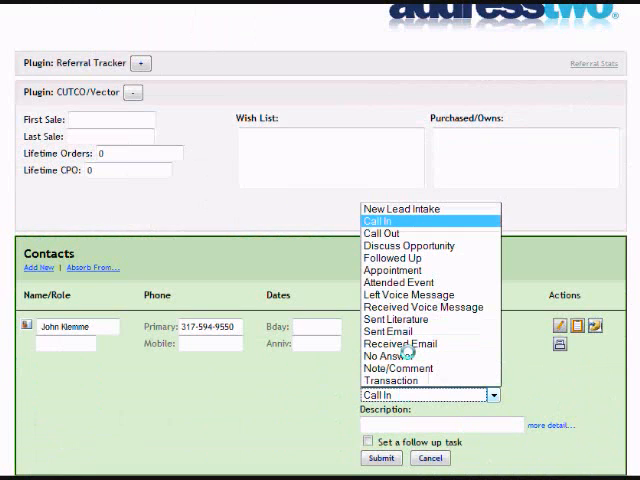
left_click(392, 268)
type("emo - Bought some items, ish list for more.")
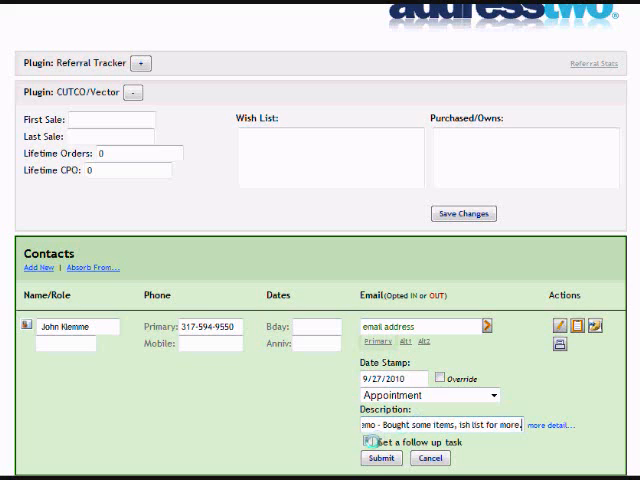
left_click(365, 439)
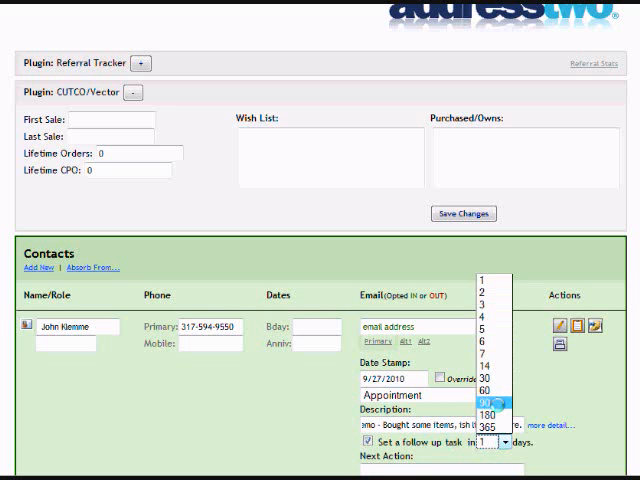
left_click(492, 399)
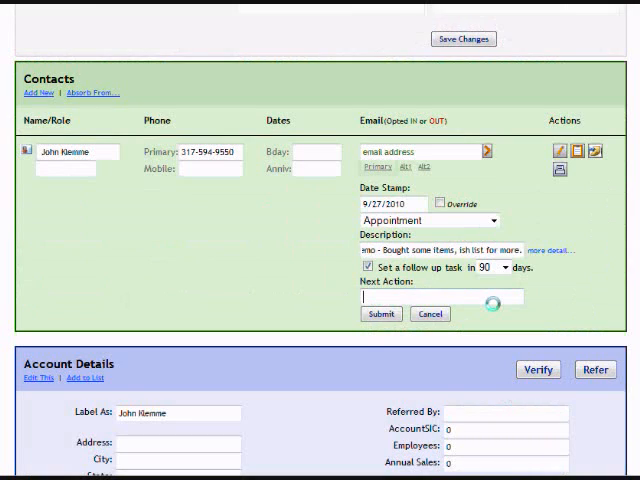
type("CB about wish li")
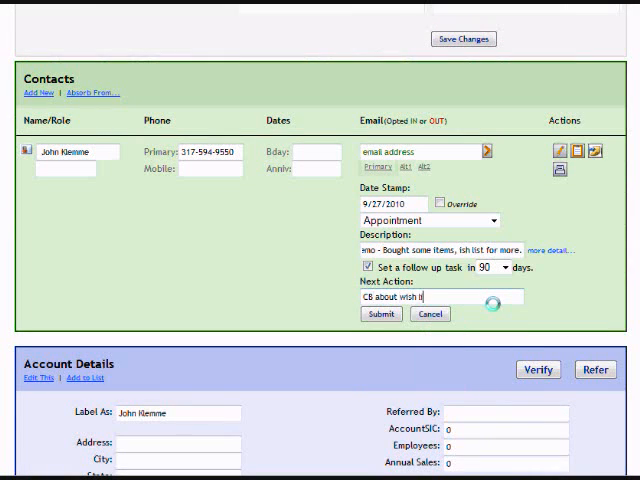
left_click(380, 314)
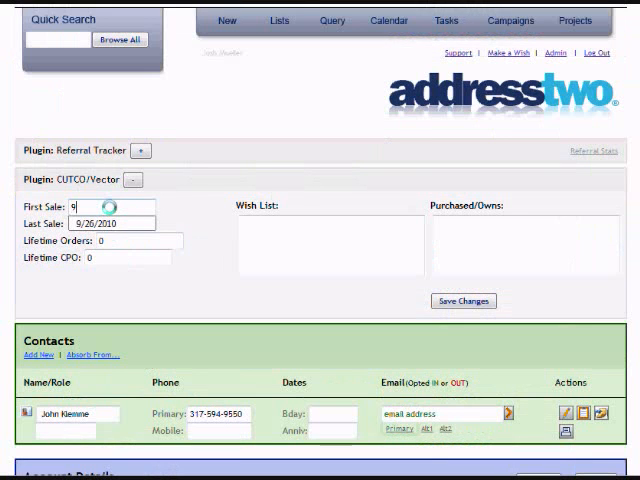
Record first sale 9/26/2010, CPO 550, wish-list trimmer/garden/barbeque tools, and owns Homie + 8
type("9/26/2010")
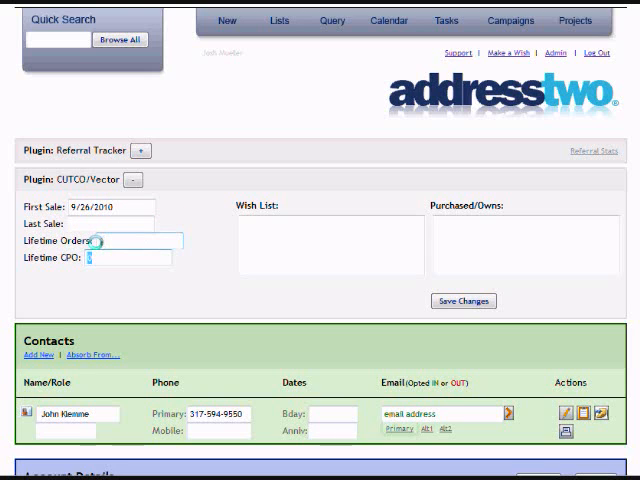
type("550")
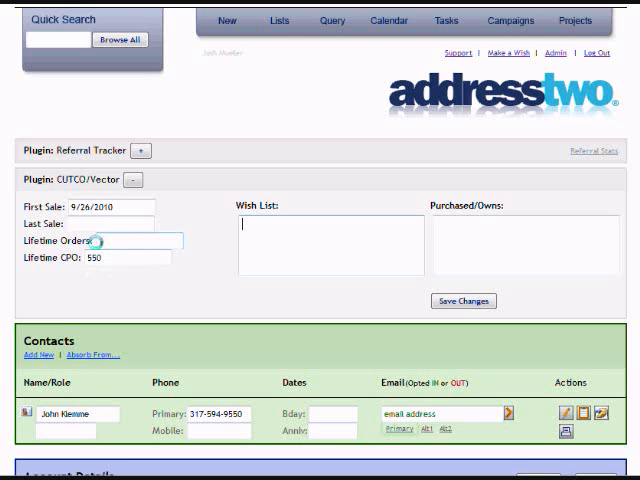
type("Trimmer, Gra")
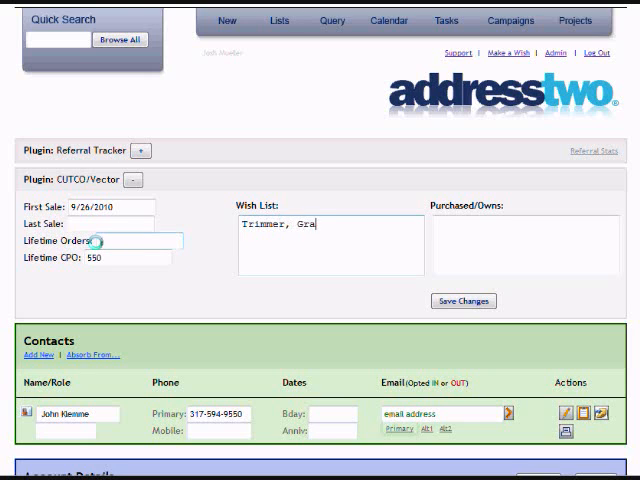
type("rden Tools,")
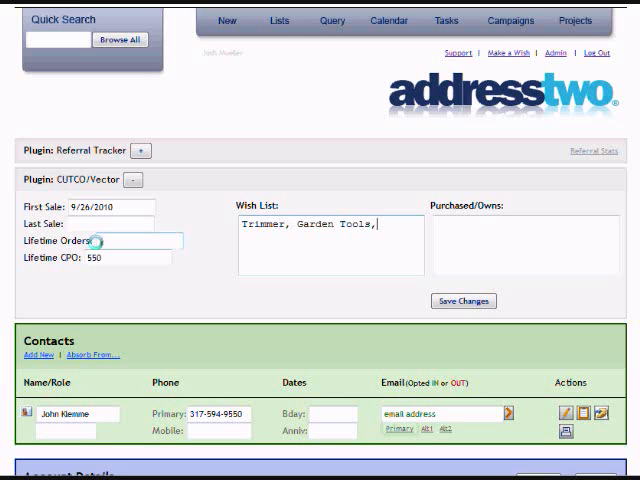
type("Barbeque Tools")
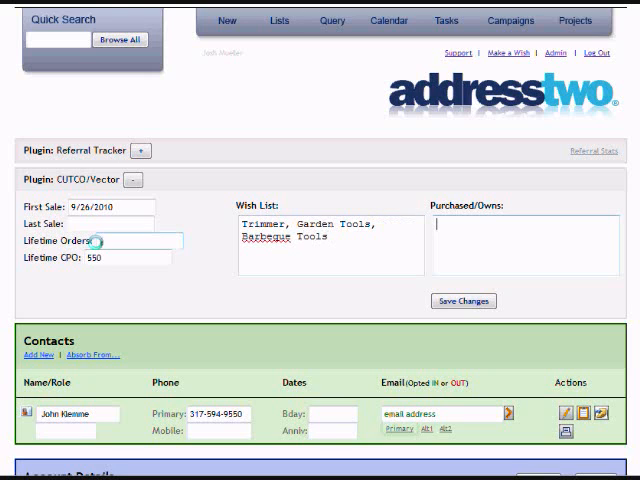
type("Homie Pl")
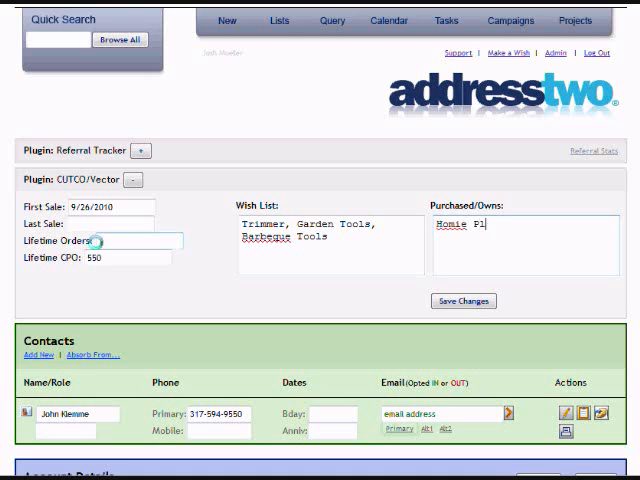
type("+ 8")
type("1")
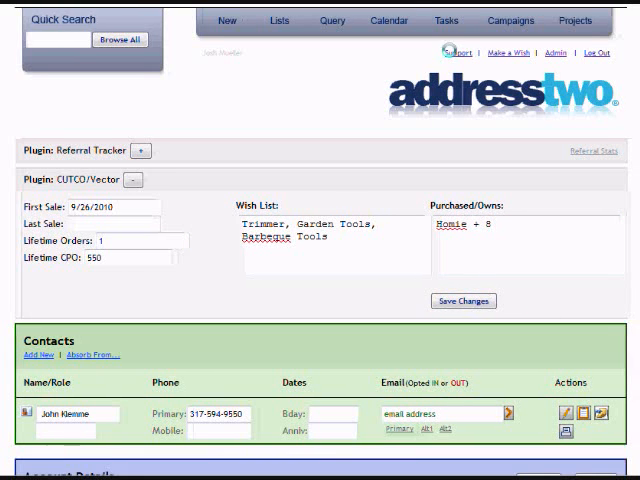
left_click(331, 20)
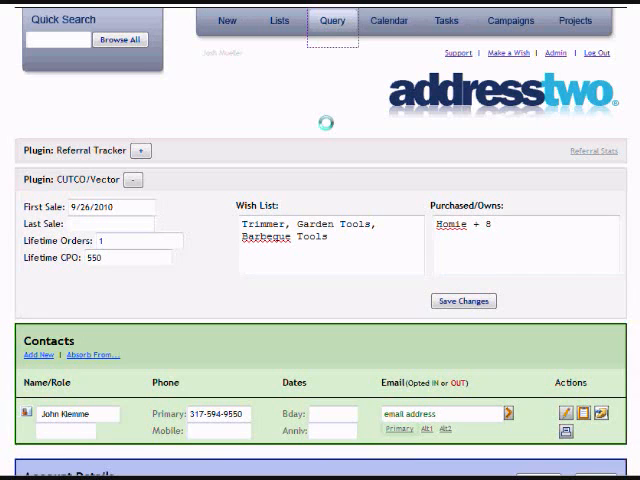
Query Customer-status contacts with State KS, returning 14 contacts, and open the list actions
left_click(331, 20)
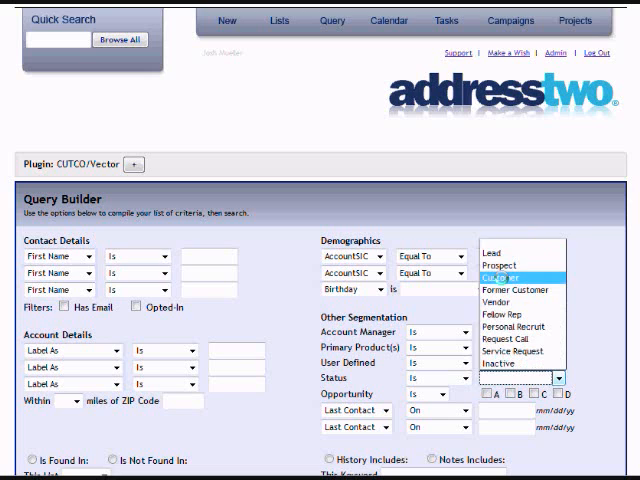
left_click(513, 270)
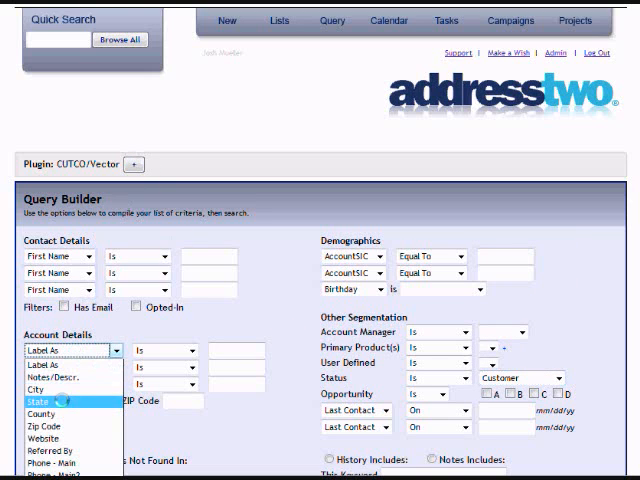
left_click(44, 401)
type("KS")
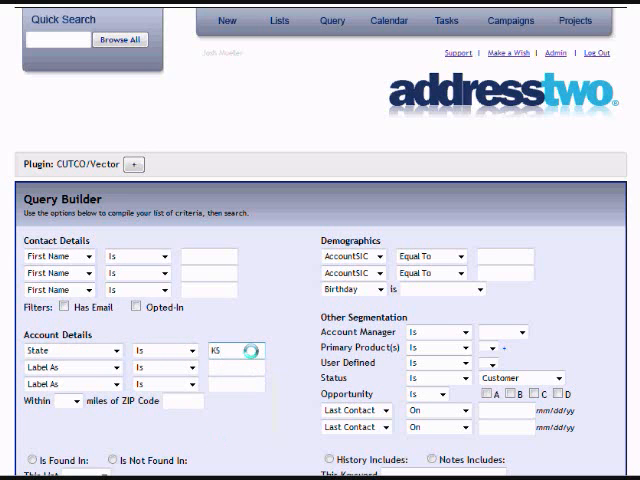
scroll("down", 3)
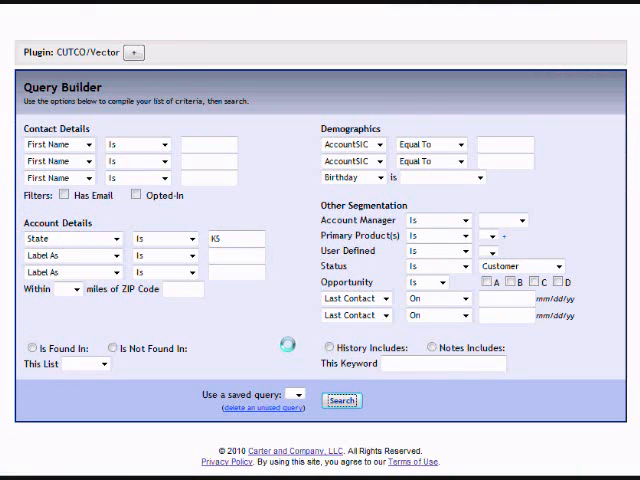
left_click(341, 399)
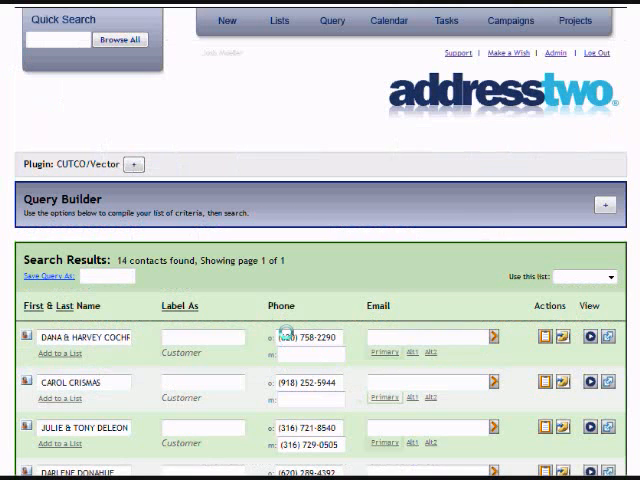
left_click(611, 276)
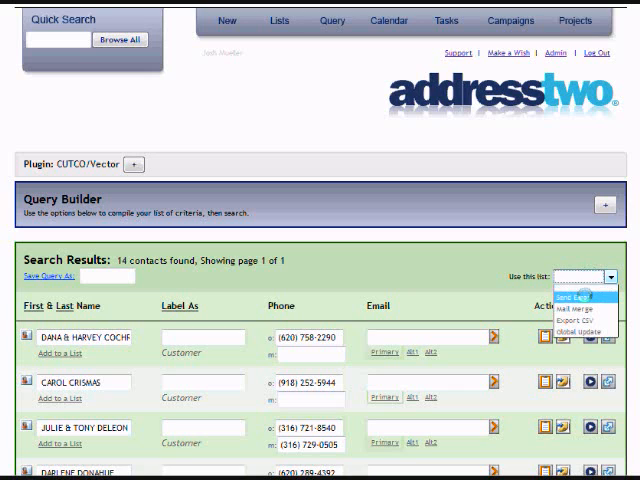